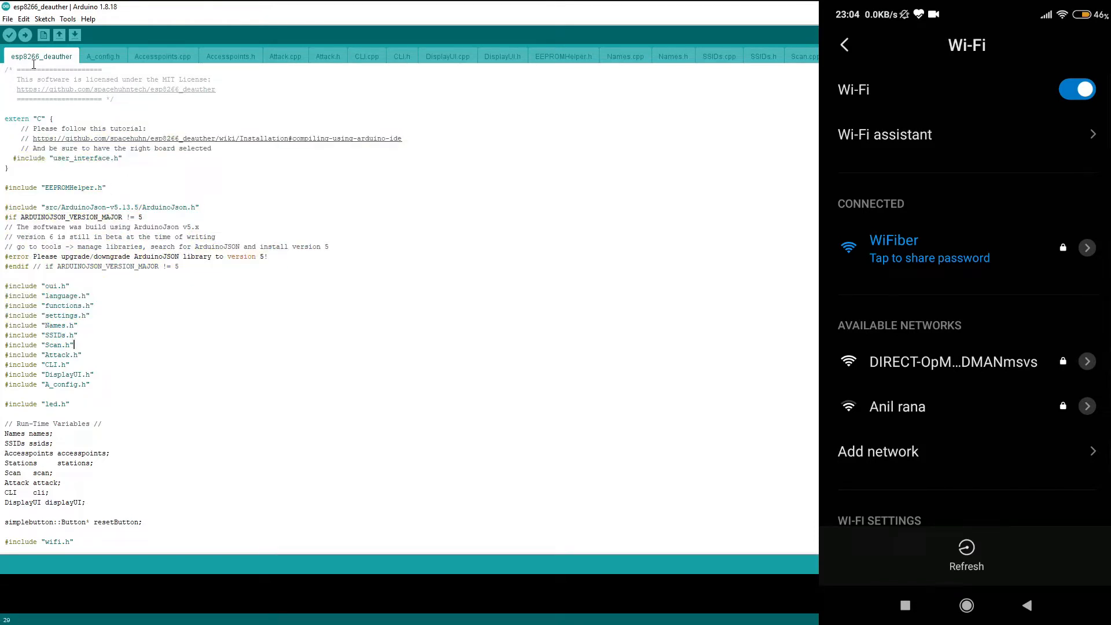
mouse_move(71, 65)
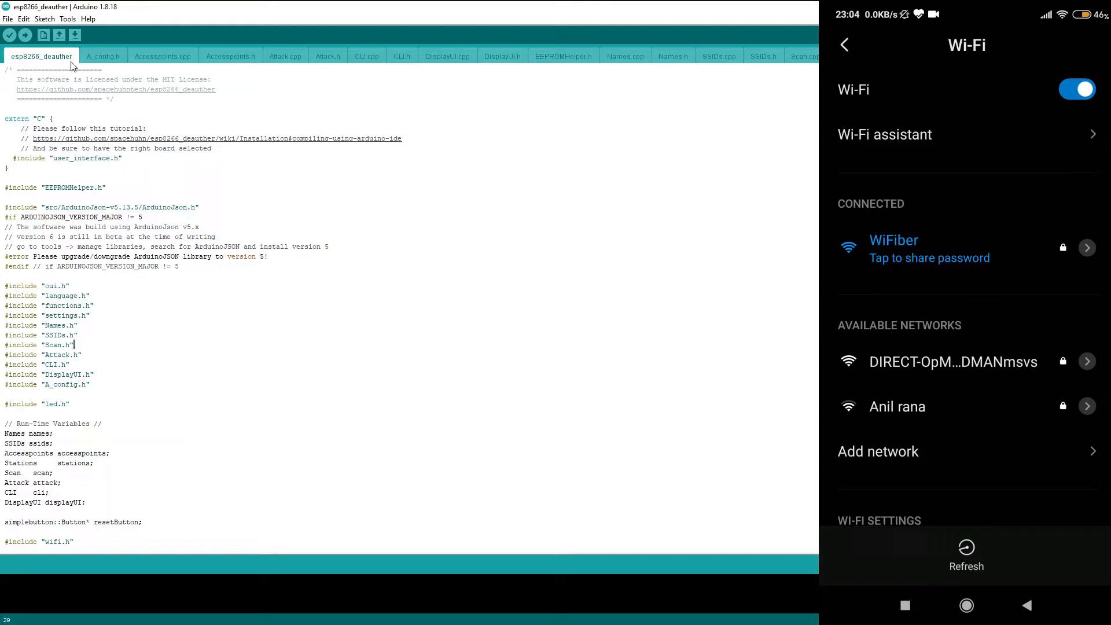
mouse_move(125, 105)
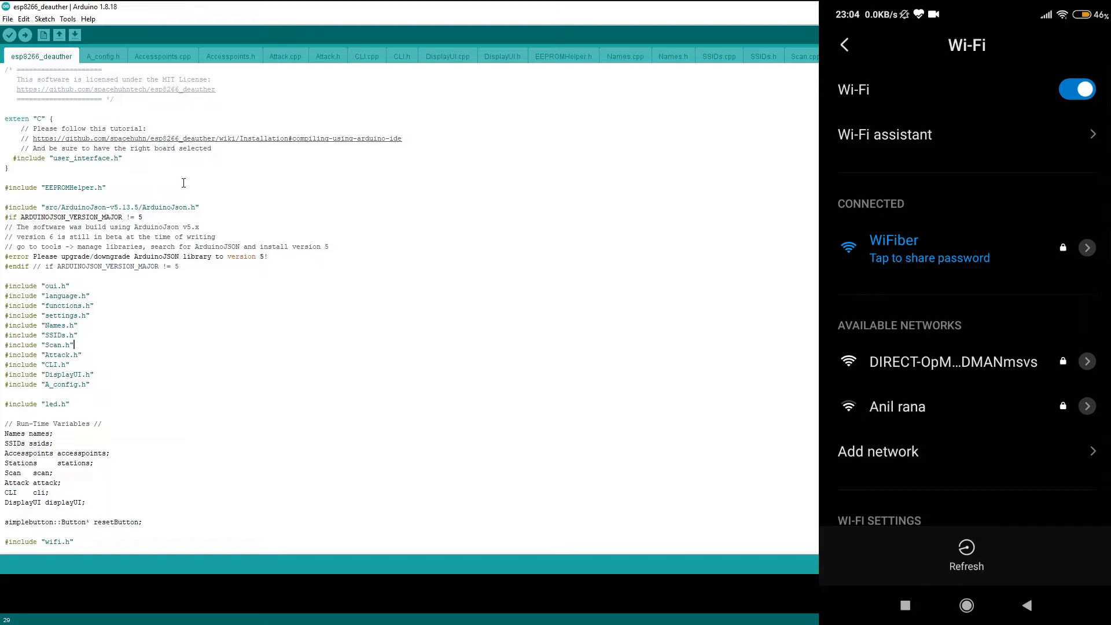
Review the Tools menu board settings: NodeMCU, upload speed 115200, flash 4MB, sketch-only erase
left_click(68, 20)
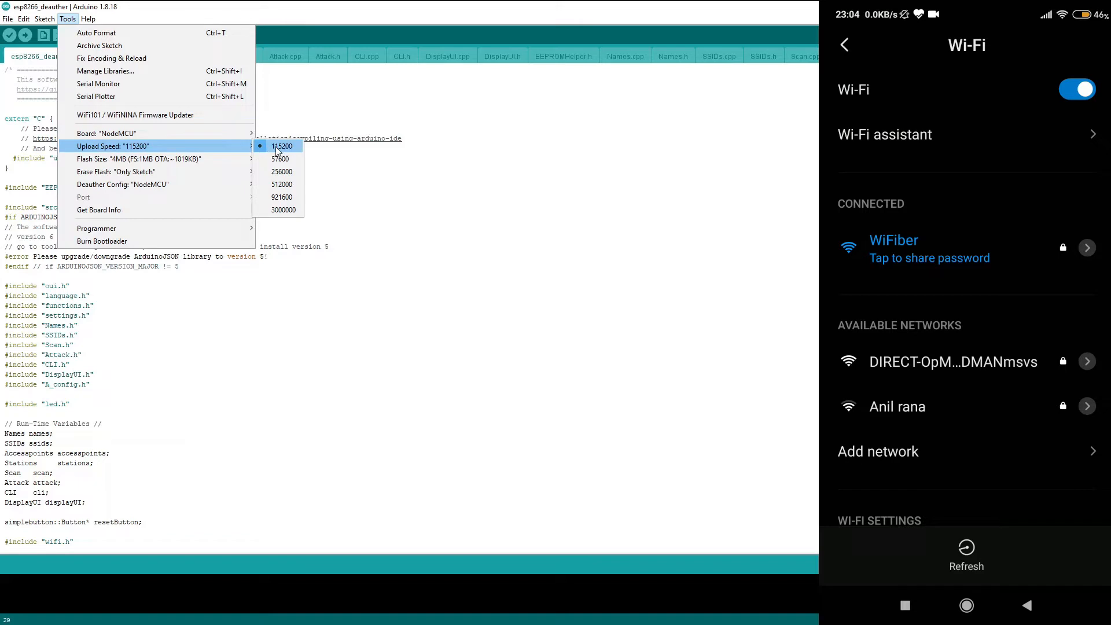
mouse_move(280, 151)
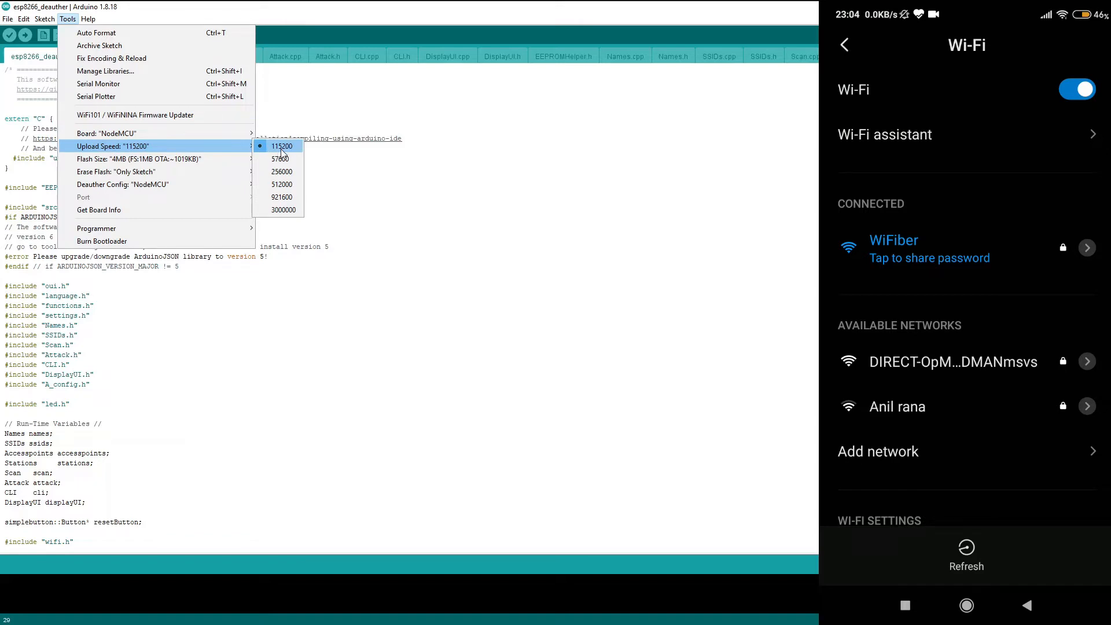
mouse_move(285, 154)
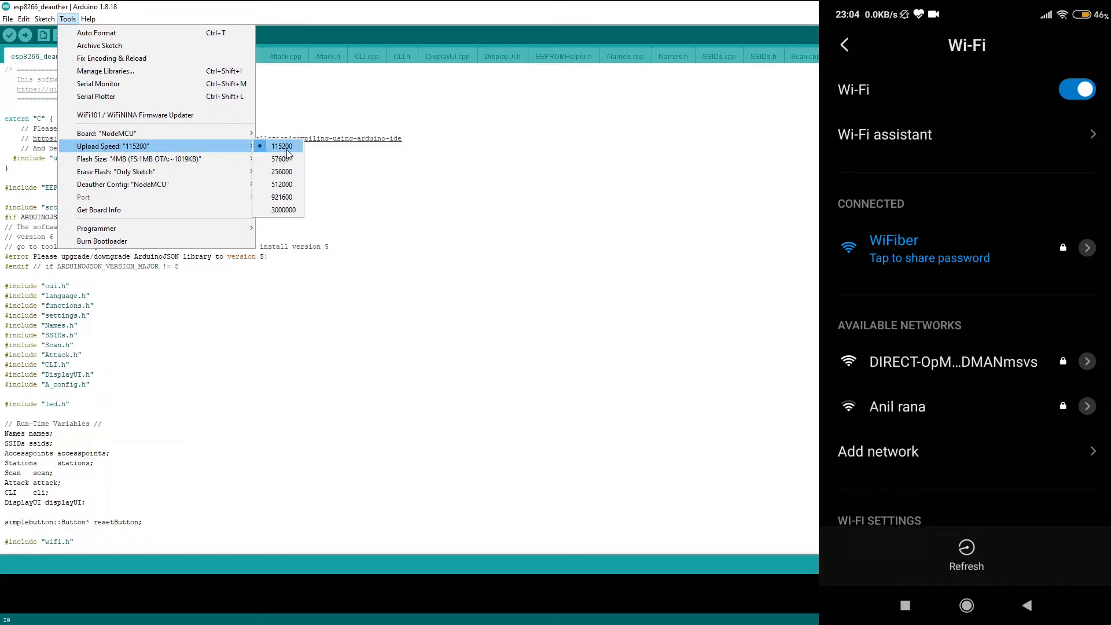
mouse_move(283, 171)
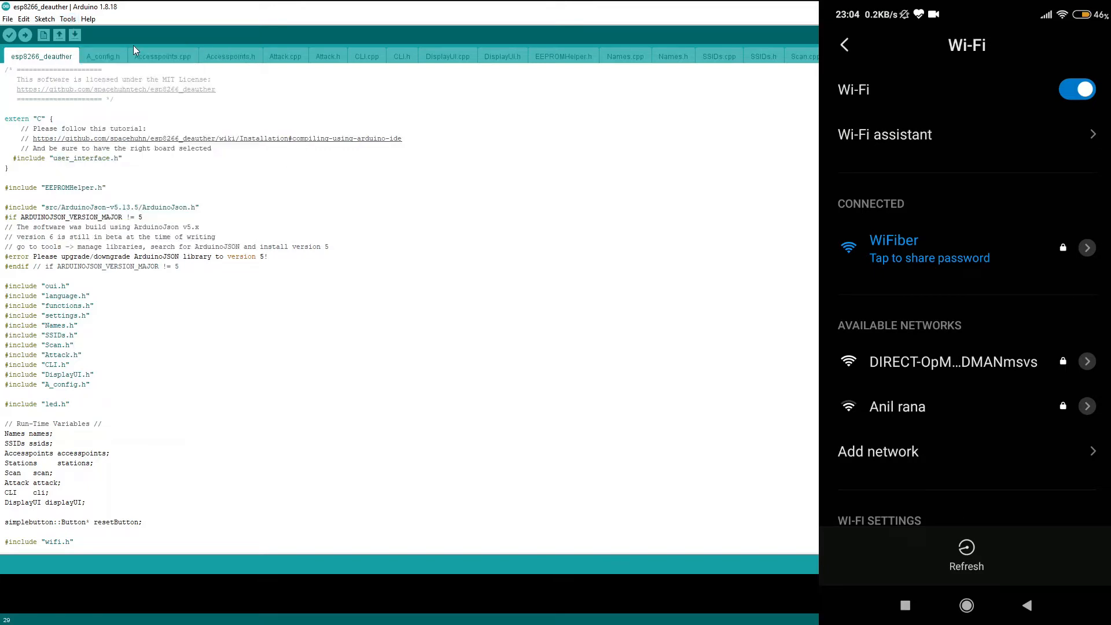
left_click(68, 20)
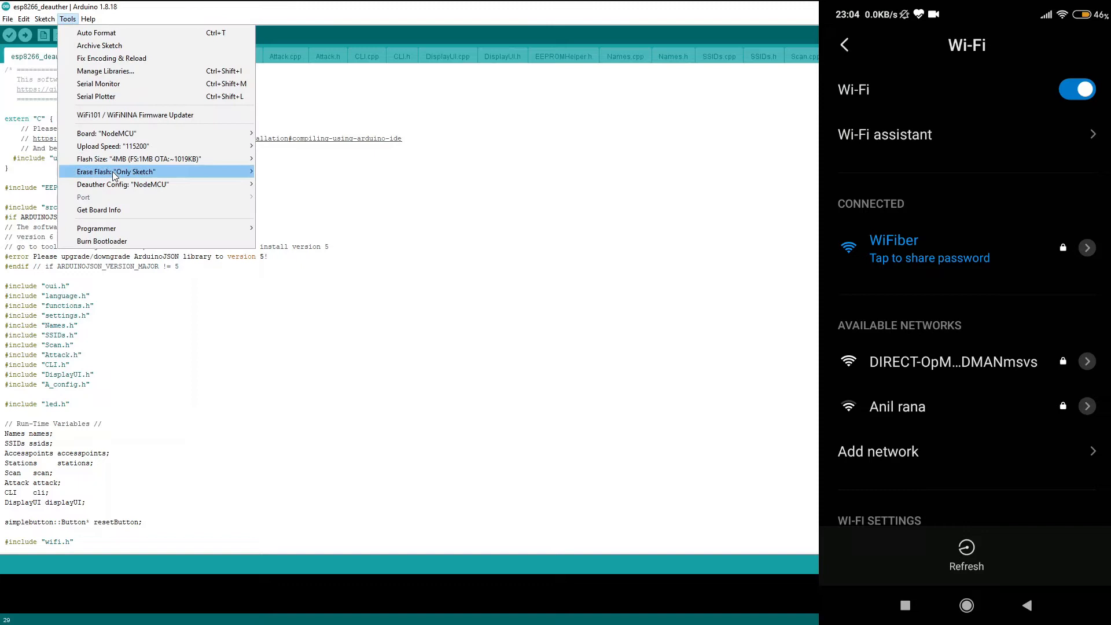
mouse_move(99, 200)
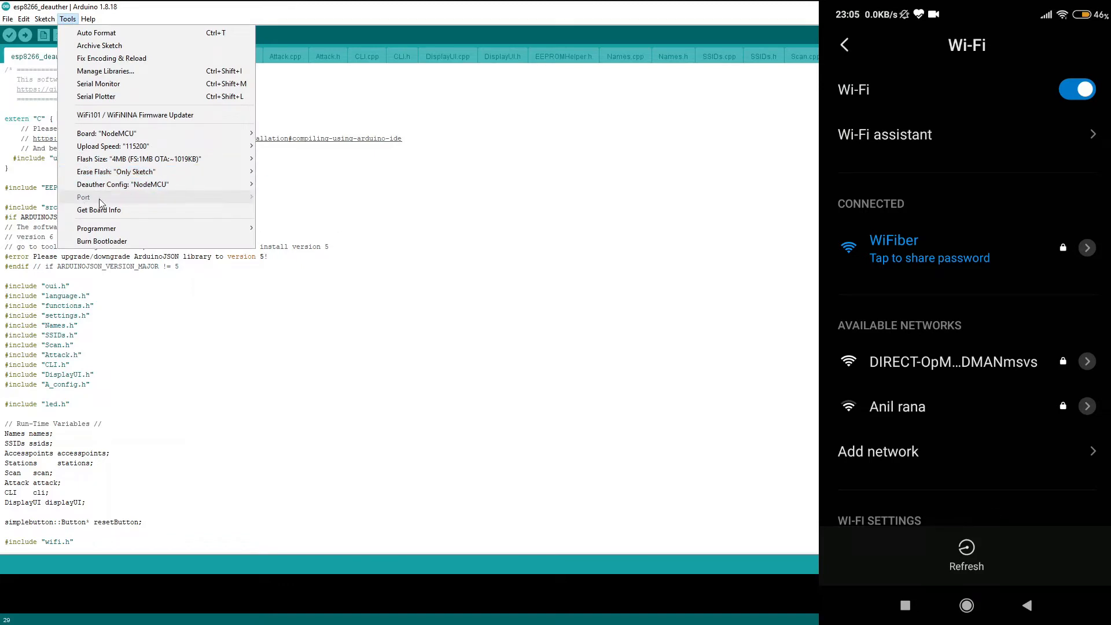
mouse_move(96, 200)
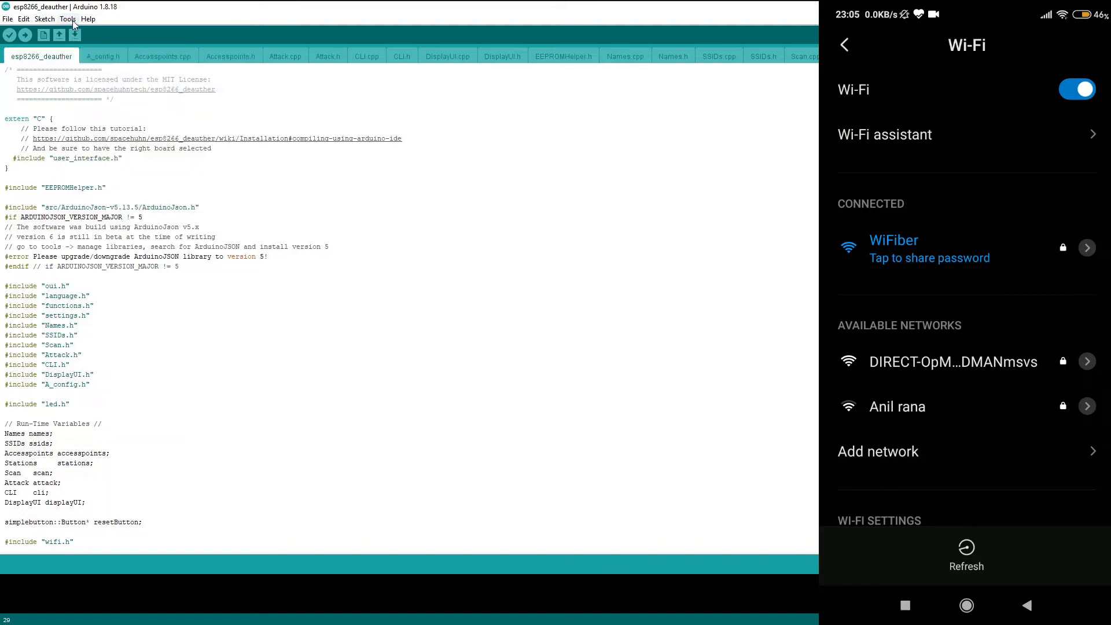
Bring the Tools menu back up to choose a serial port once the NodeMCU connects
left_click(68, 20)
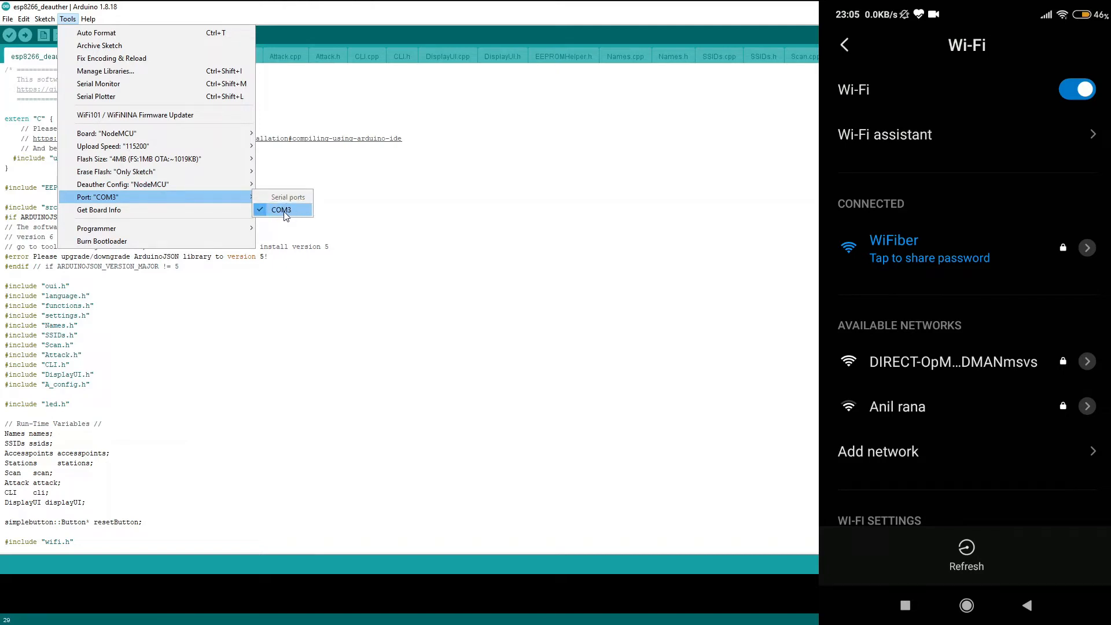
Select COM3 as the port and start uploading the esp8266_deauther sketch
left_click(281, 210)
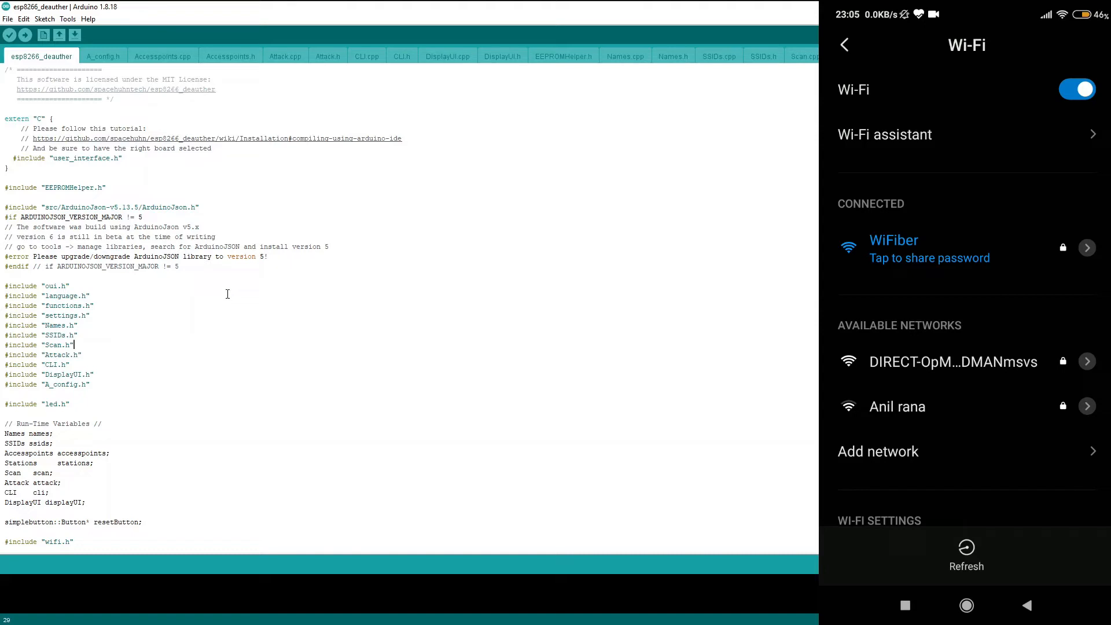
mouse_move(26, 36)
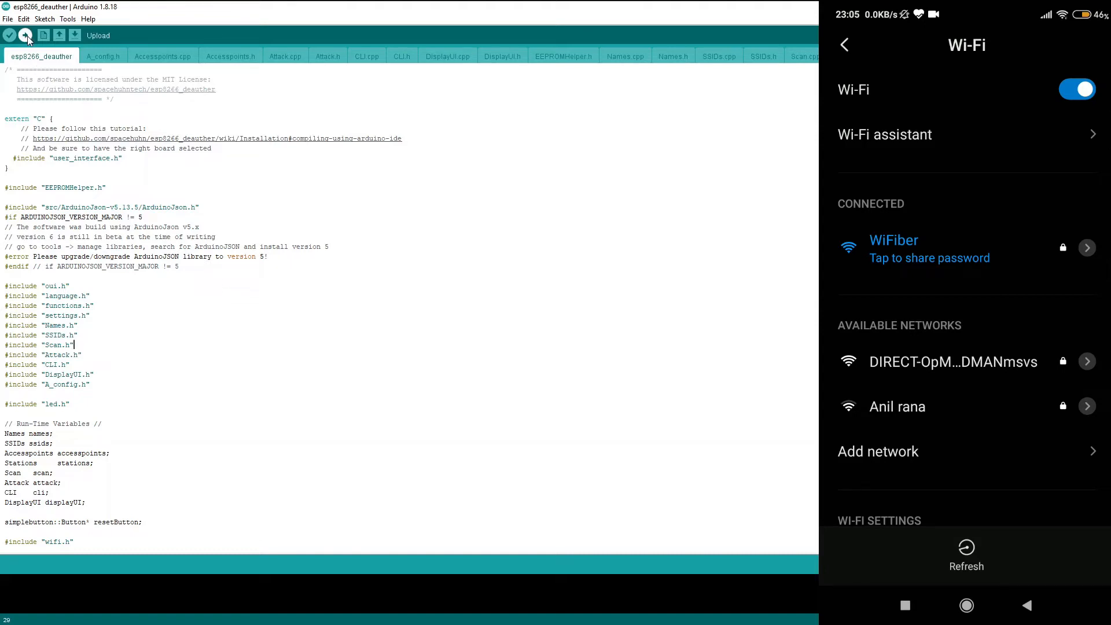
left_click(25, 36)
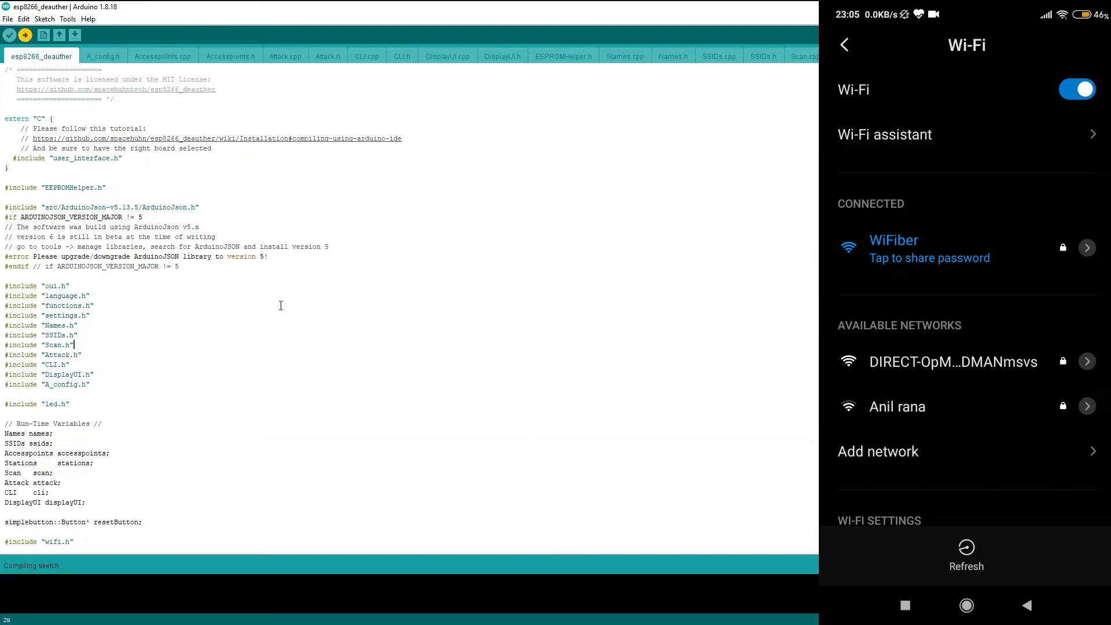
mouse_move(458, 553)
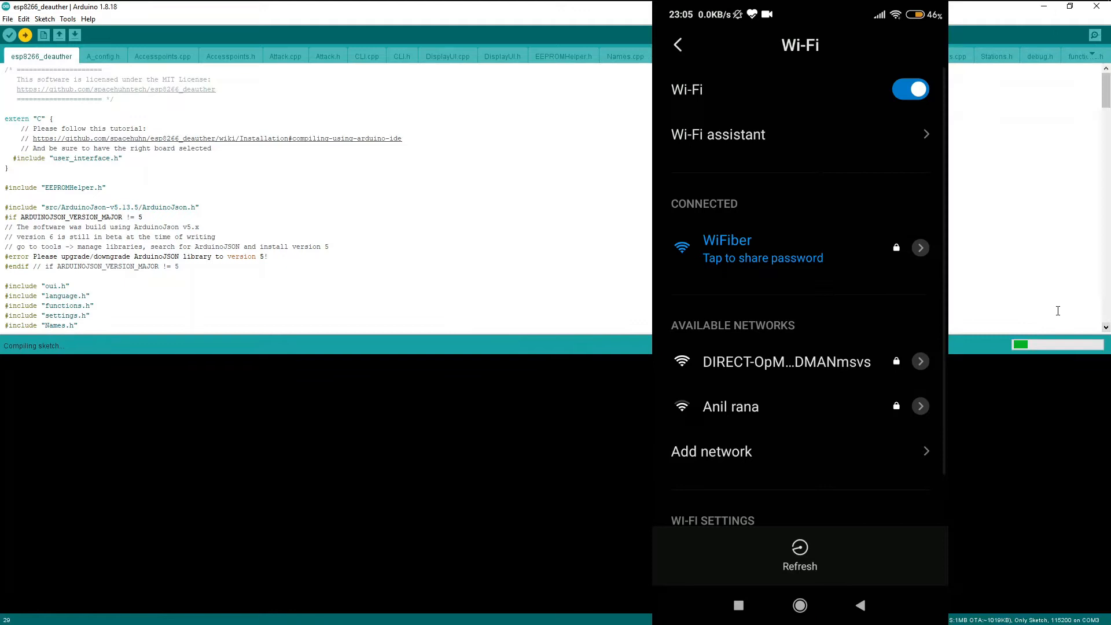
mouse_move(1009, 366)
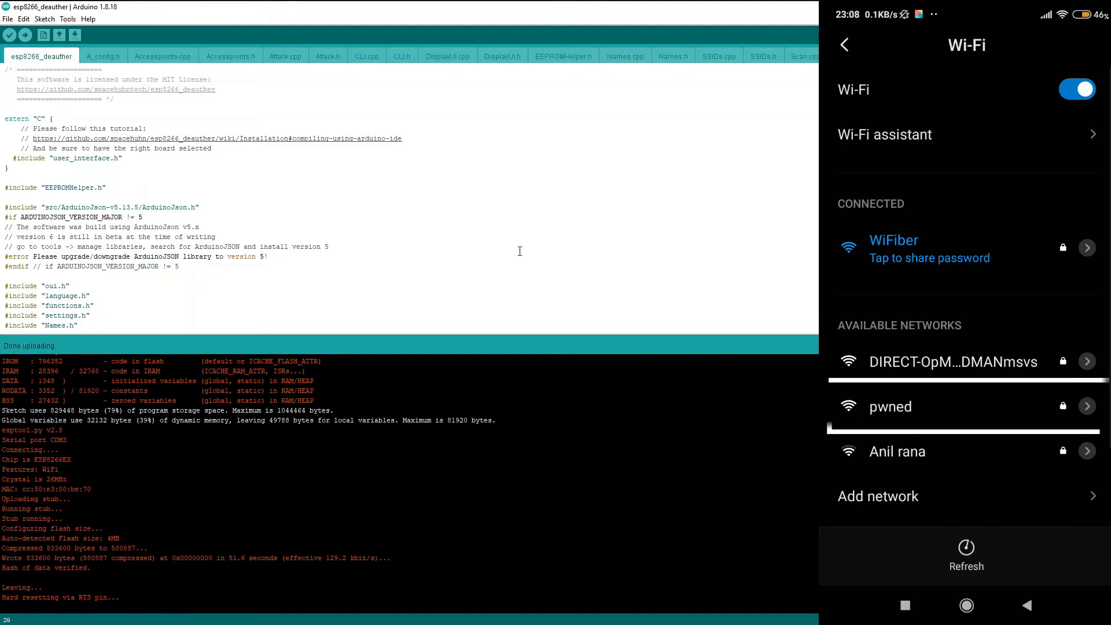
left_click(964, 406)
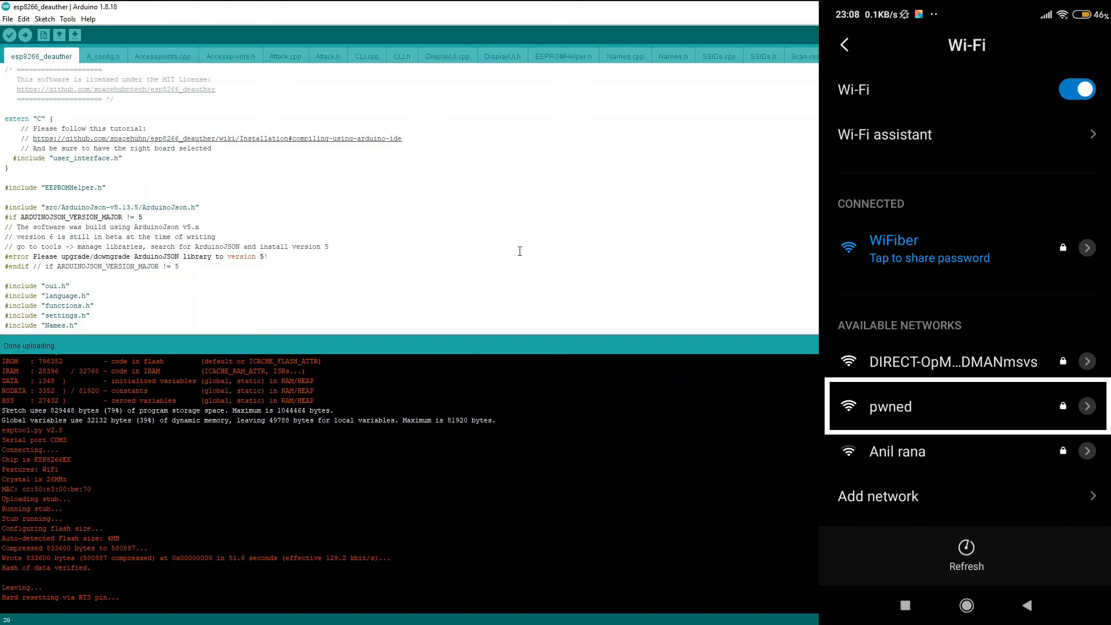